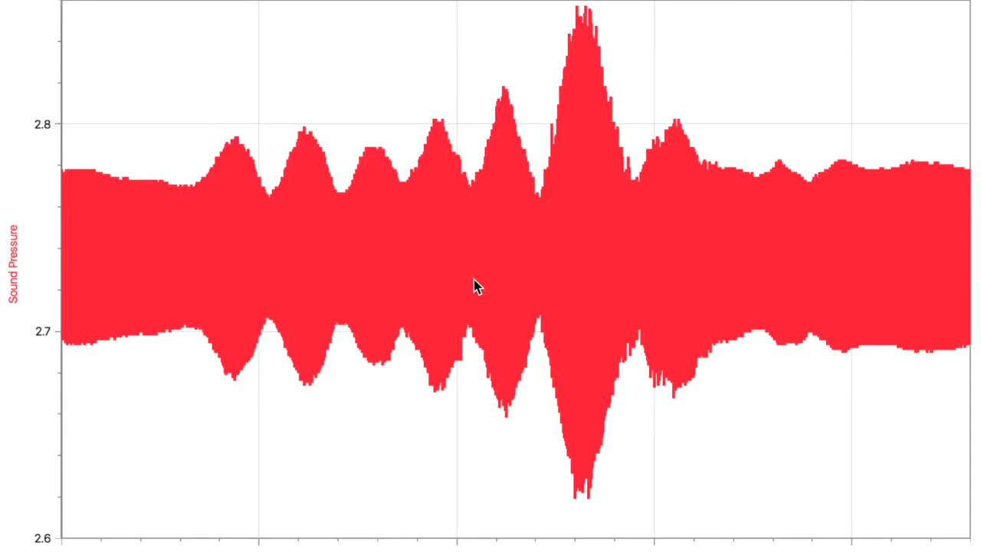
mouse_move(450, 59)
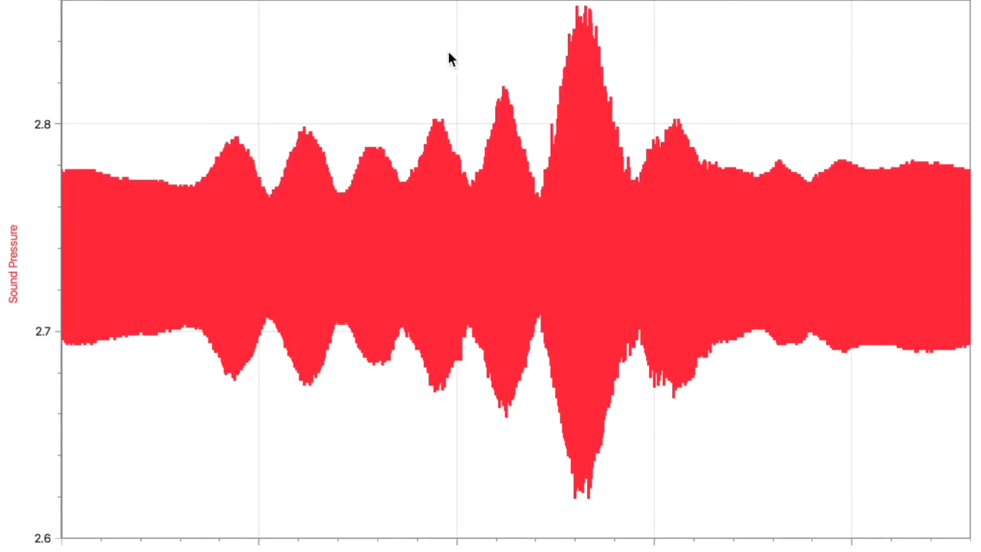
mouse_move(291, 119)
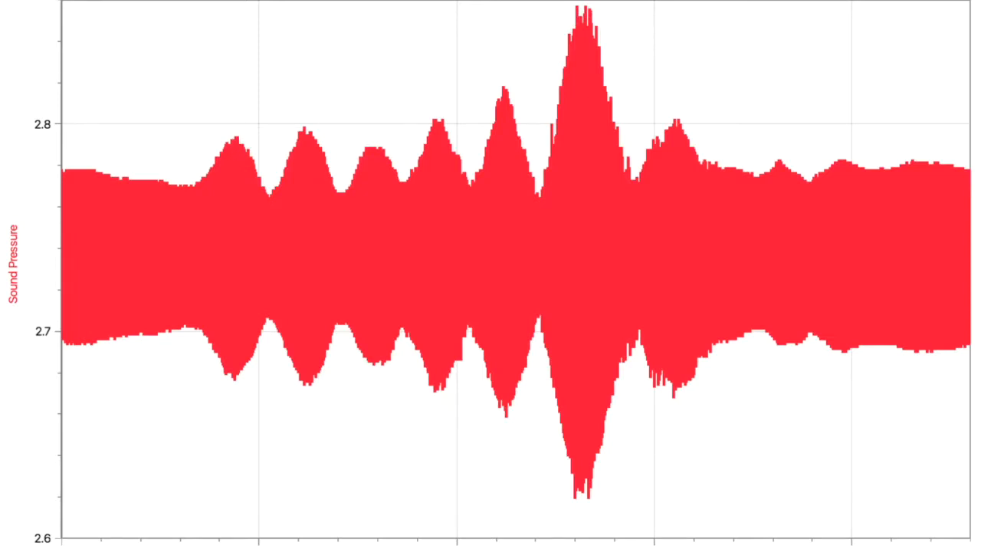
mouse_move(582, 463)
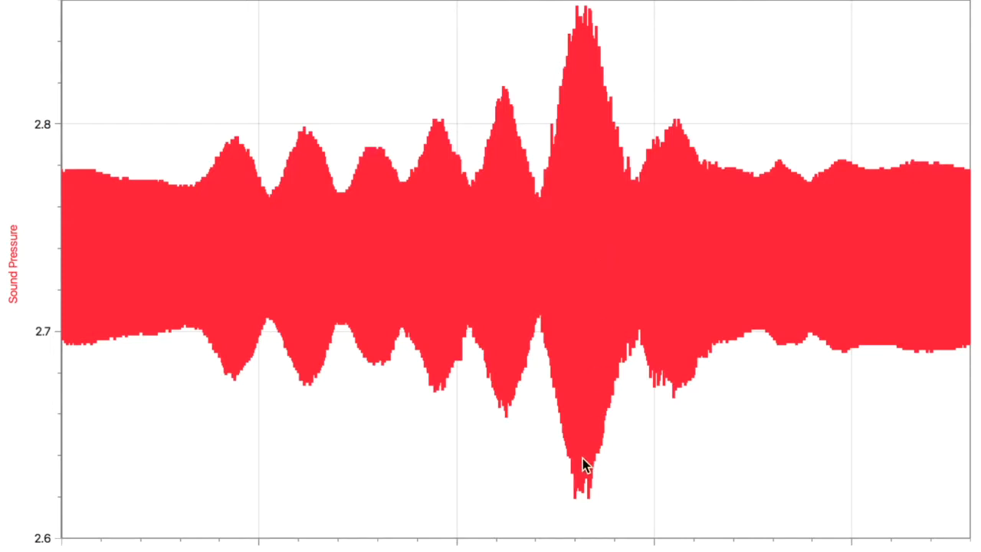
mouse_move(559, 267)
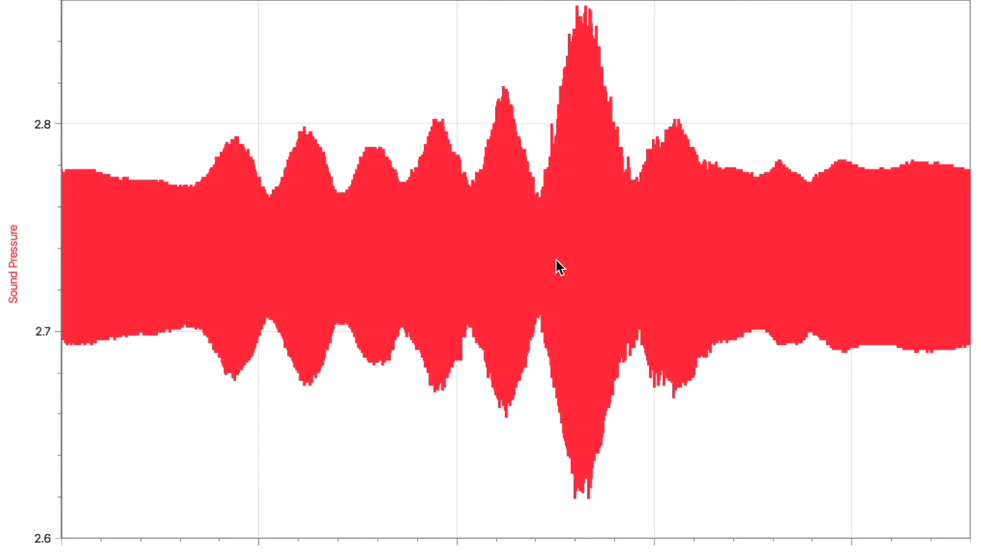
mouse_move(631, 472)
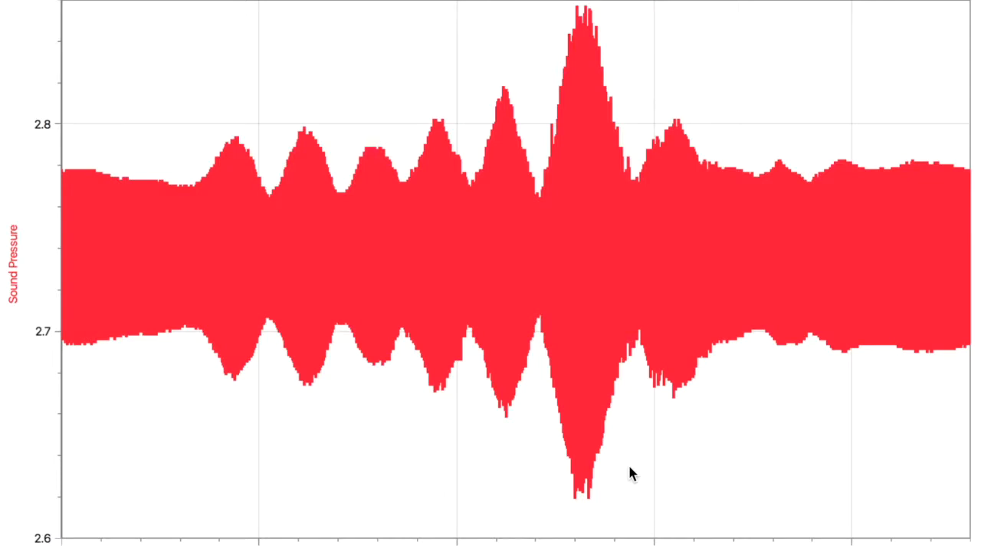
mouse_move(512, 104)
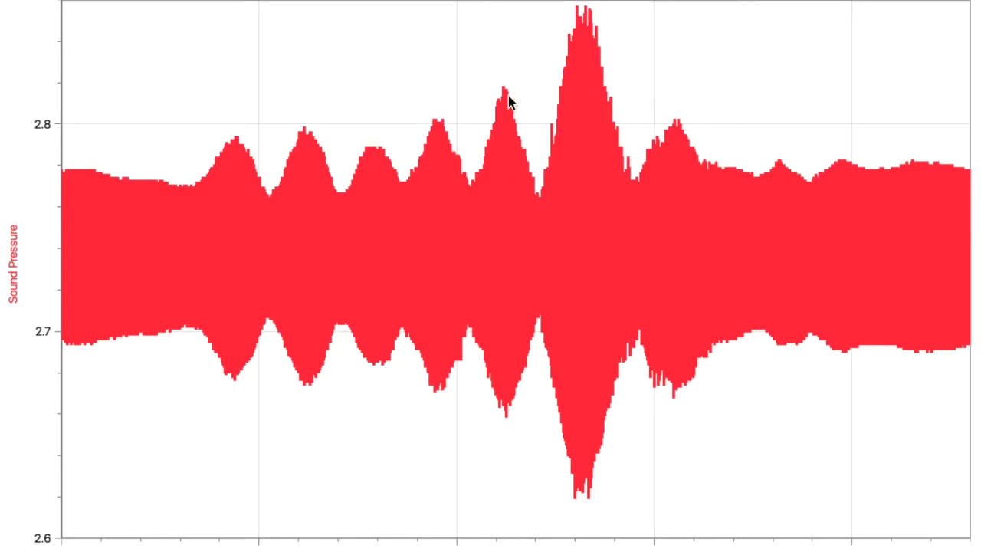
mouse_move(609, 407)
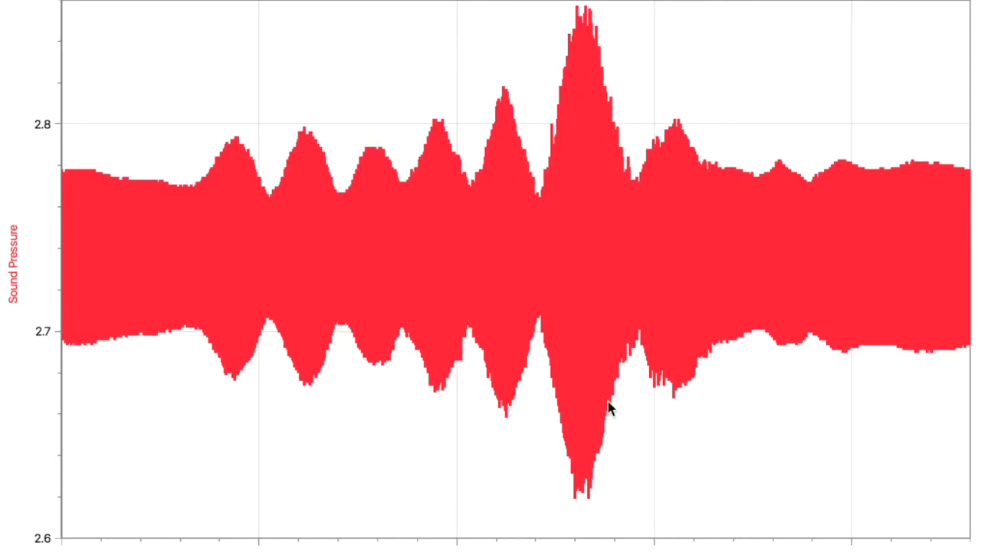
mouse_move(346, 259)
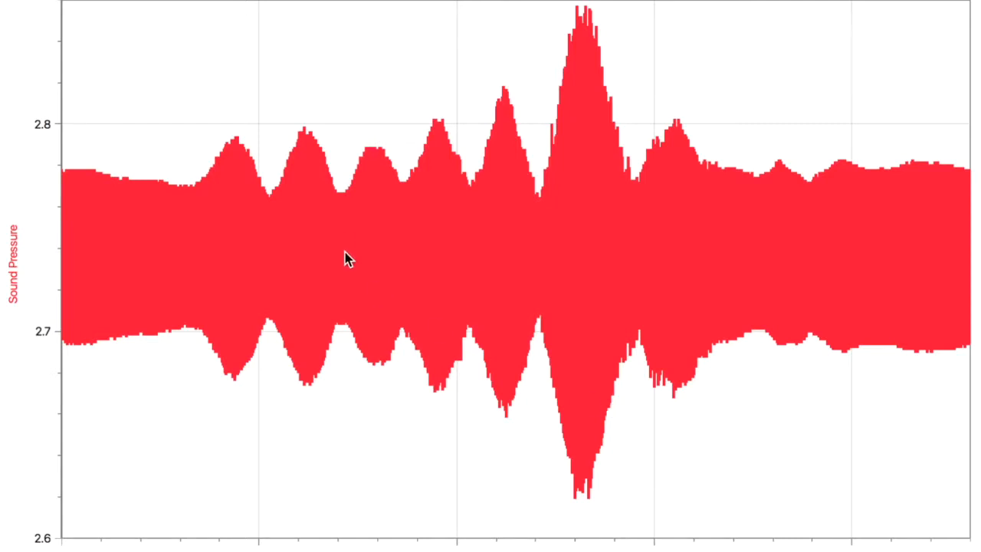
mouse_move(310, 248)
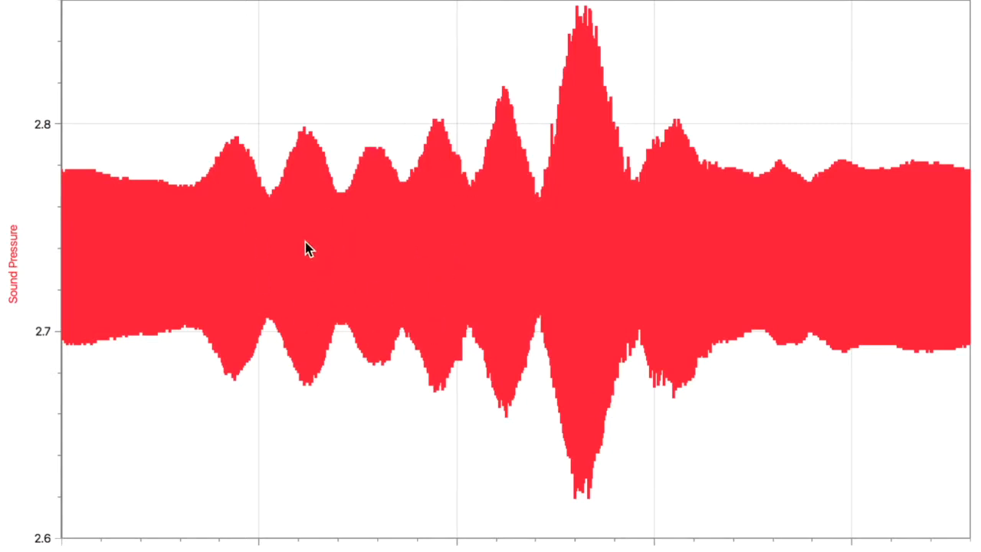
mouse_move(349, 168)
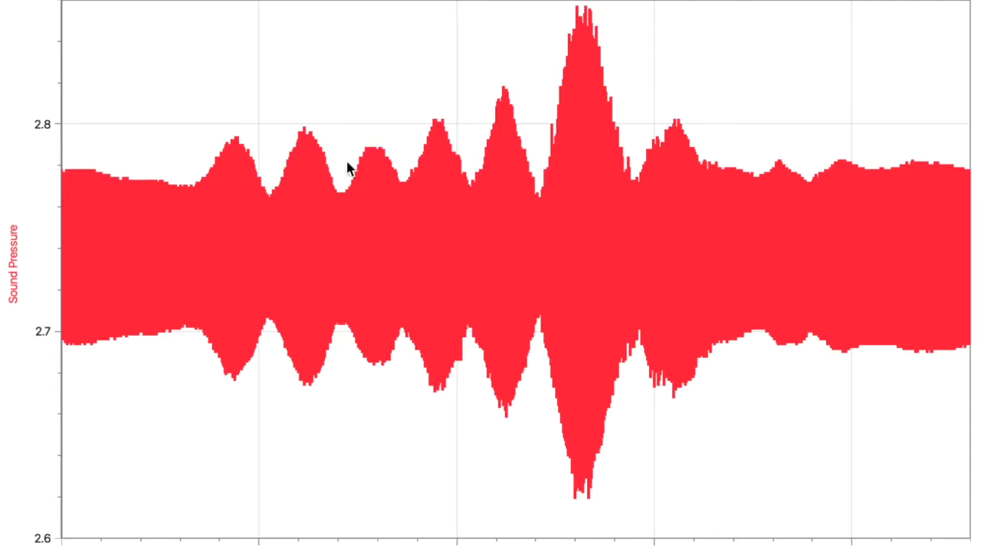
mouse_move(474, 187)
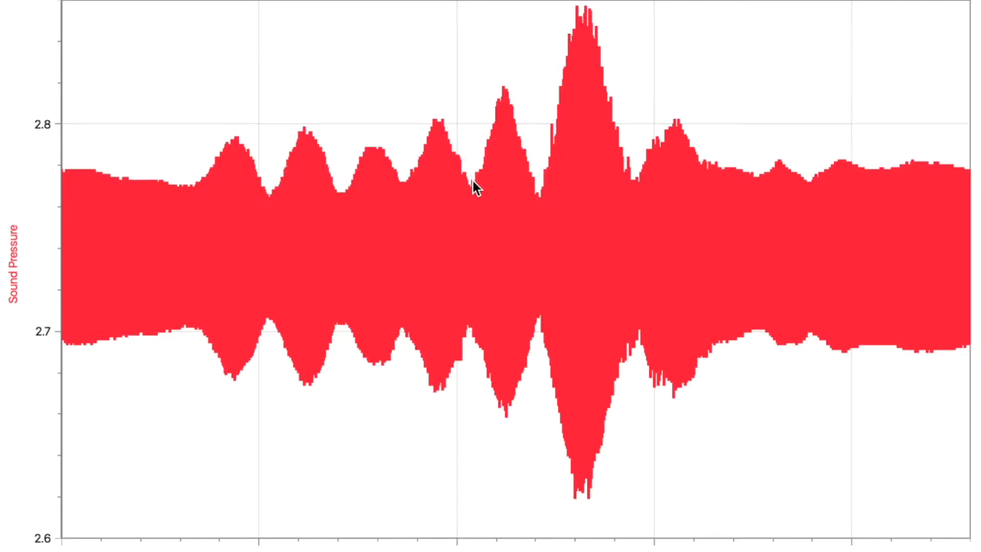
mouse_move(305, 156)
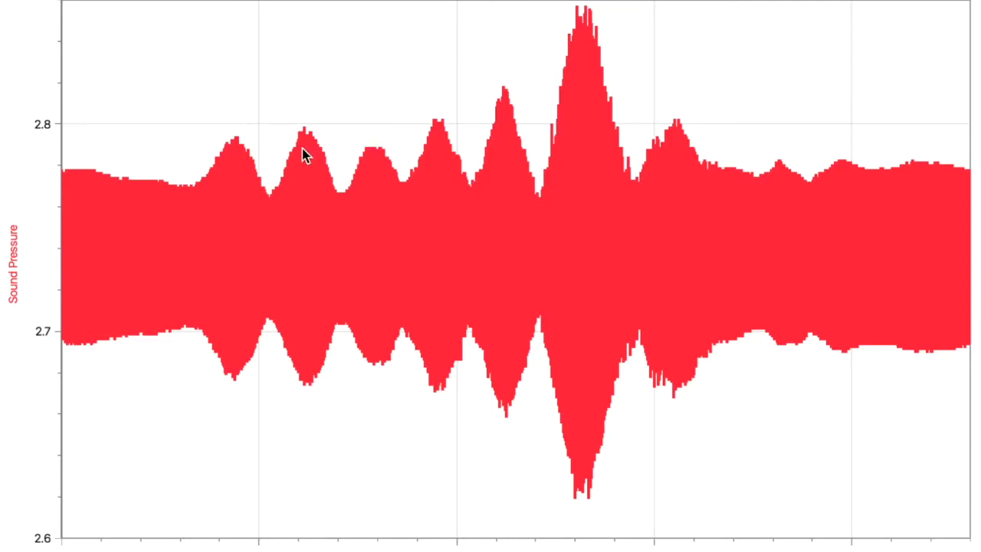
mouse_move(314, 174)
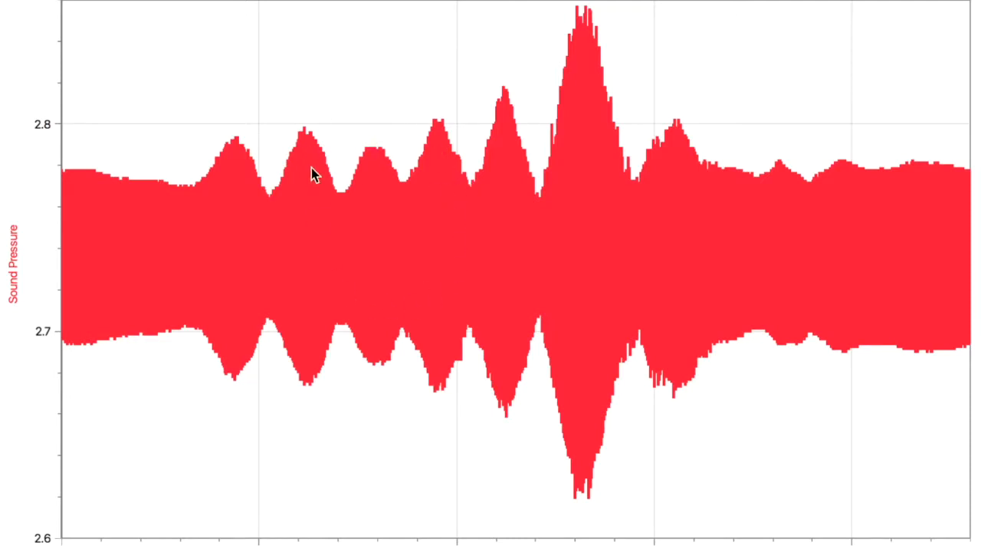
mouse_move(450, 287)
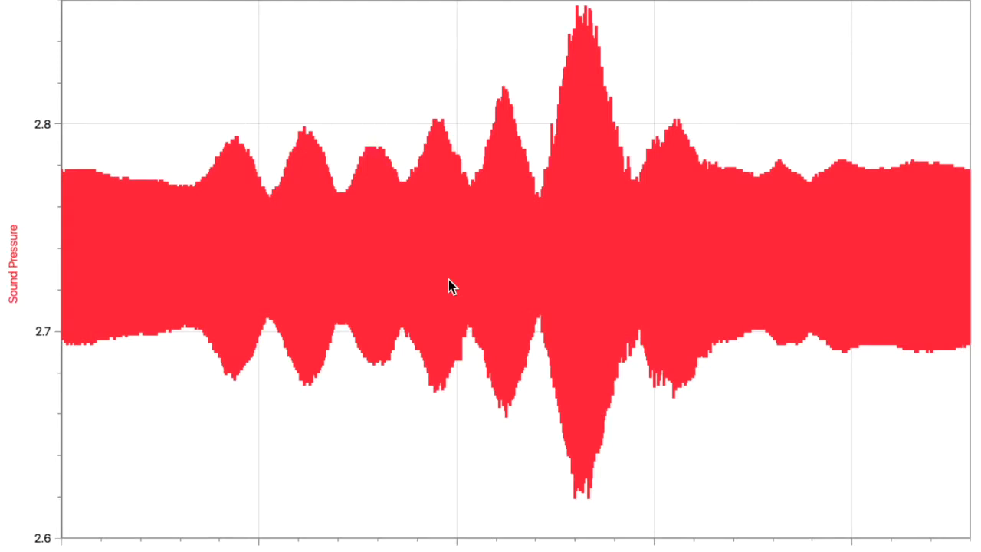
mouse_move(320, 178)
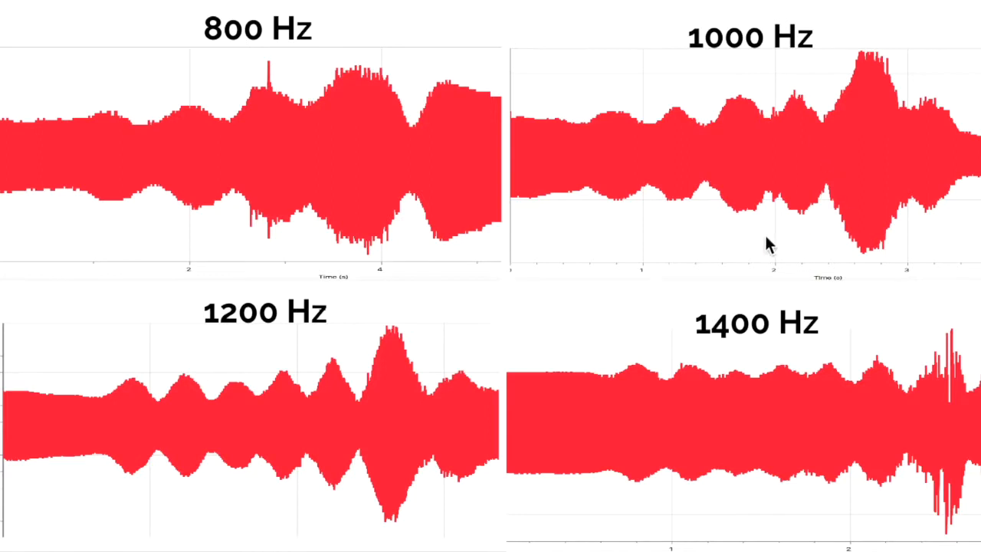
mouse_move(445, 172)
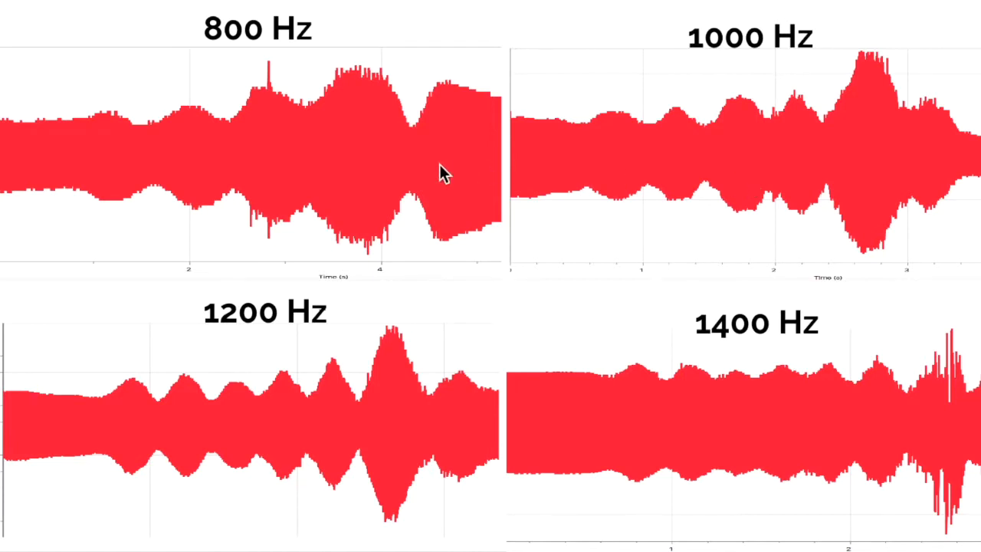
mouse_move(687, 374)
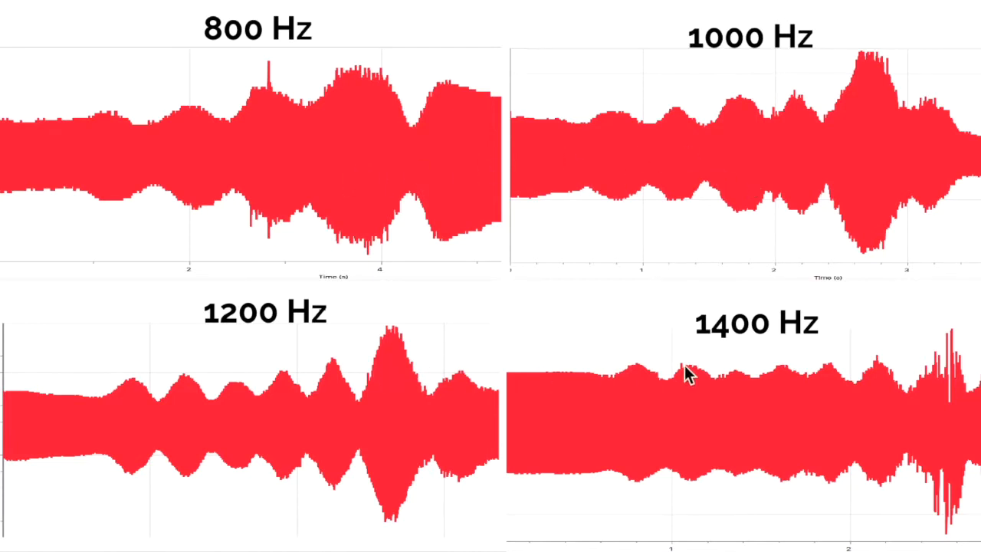